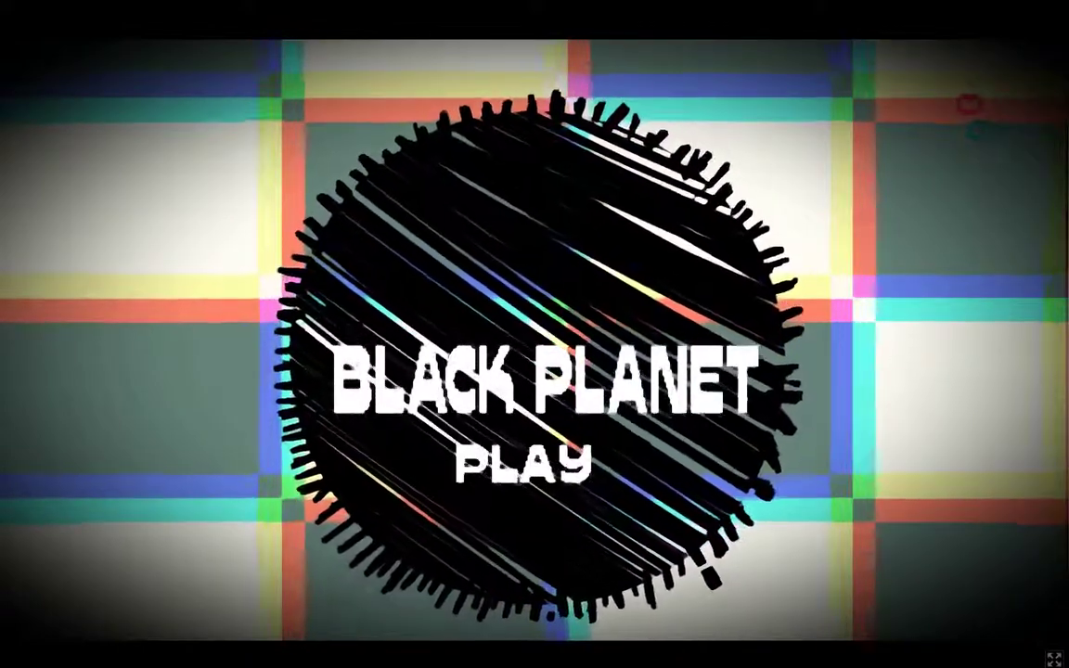
- Start the game from the Black Planet title screen via PLAY
{"action": "left_click", "coordinate": [525, 463]}
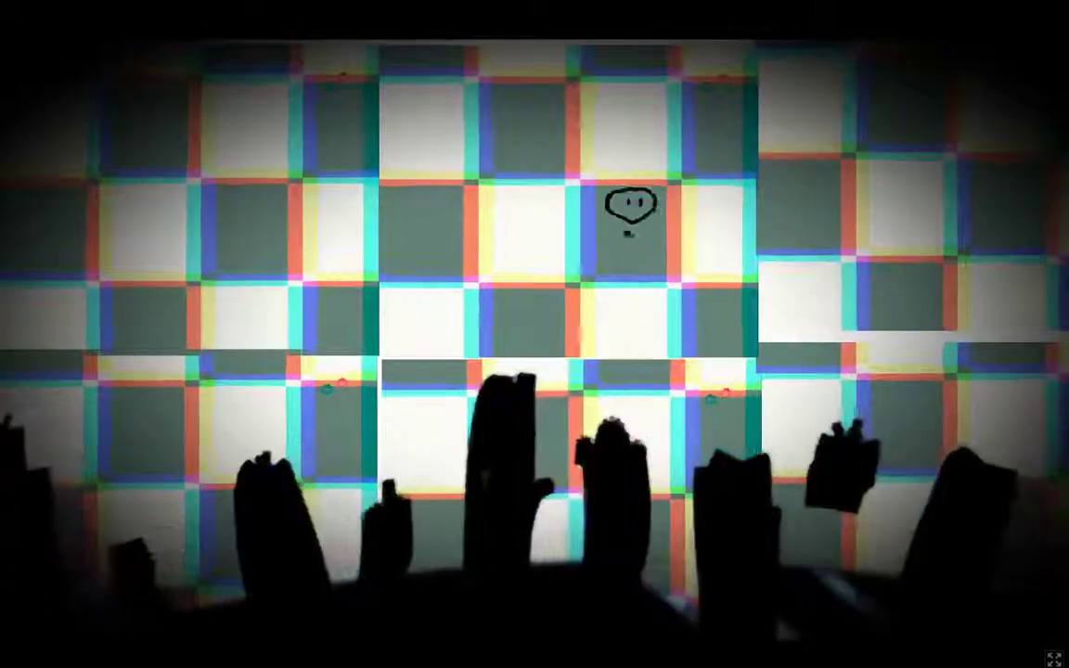